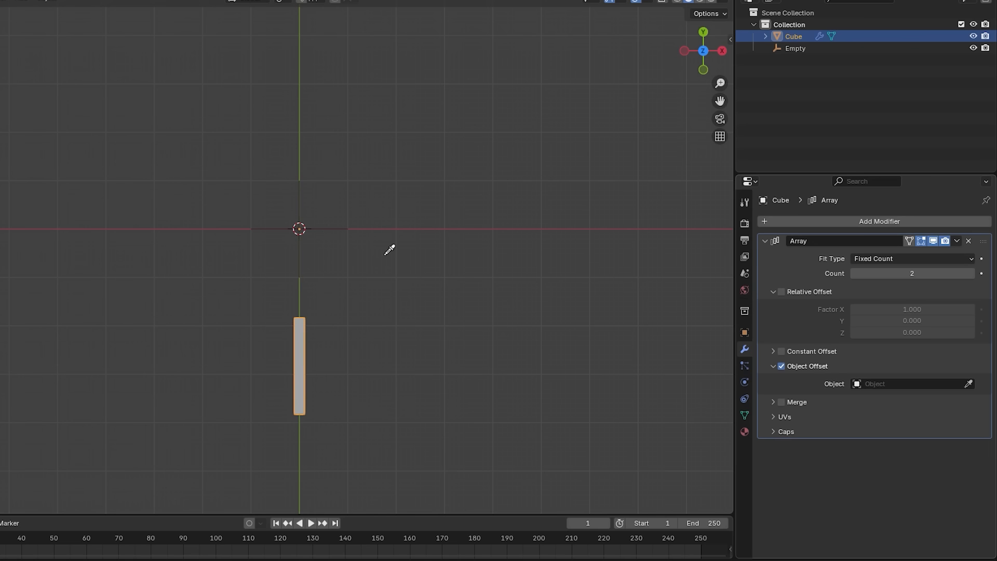
Remove the twisted array showcase cube, leaving only the camera and light.
{"action": "type", "text": "360/"}
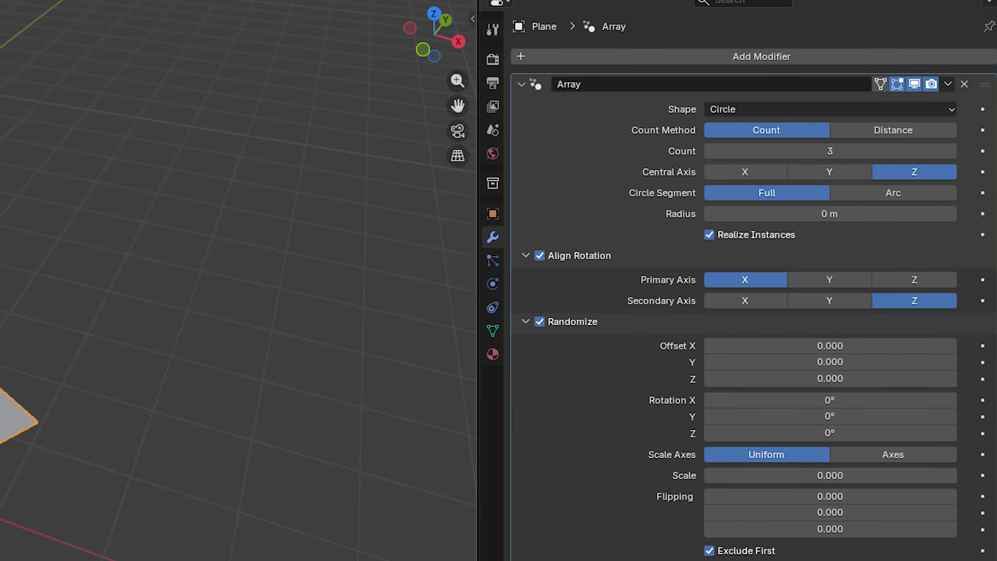
{"action": "scroll", "scroll_direction": "down", "scroll_amount": 3}
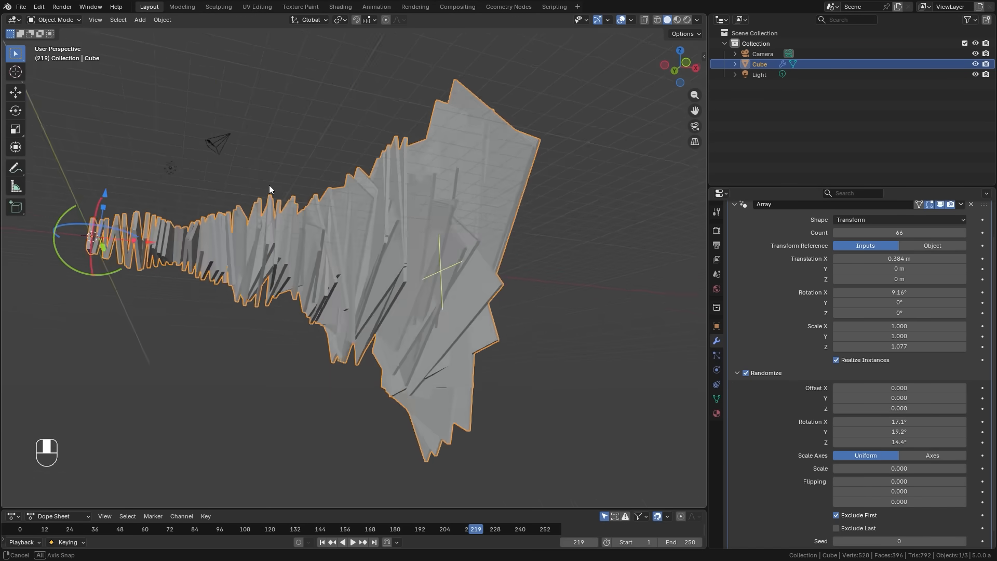
{"action": "left_click_drag", "start_coordinate": [267, 191], "coordinate": [446, 240]}
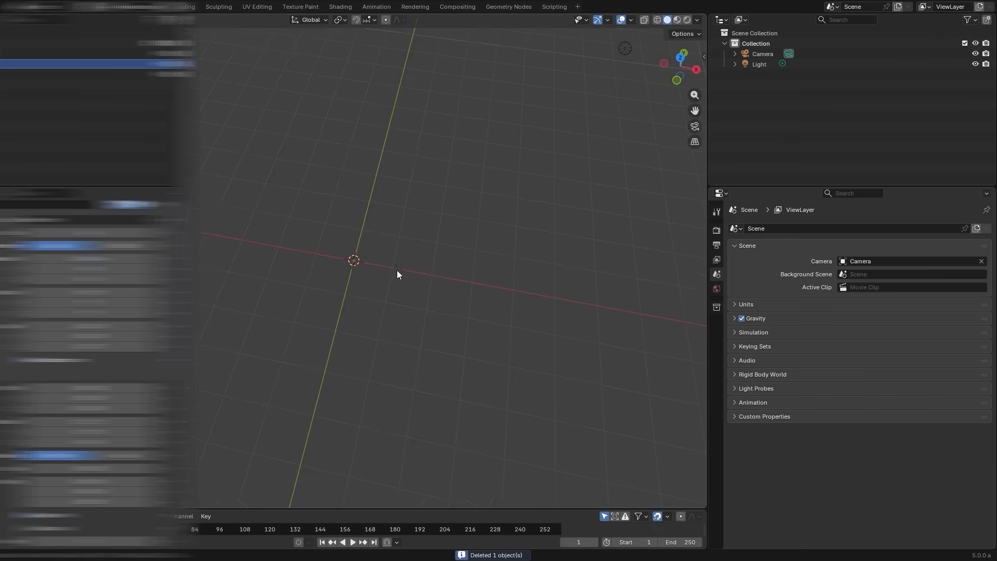
Add a fresh cube and give it the new Array modifier with its default three-copy line.
{"action": "key", "text": "shift+a"}
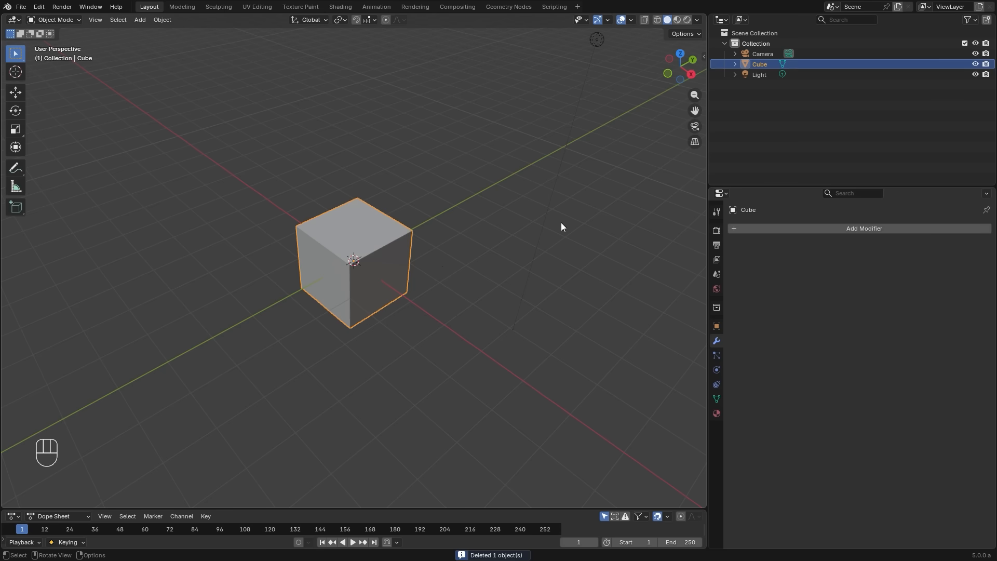
{"action": "left_click", "coordinate": [863, 228]}
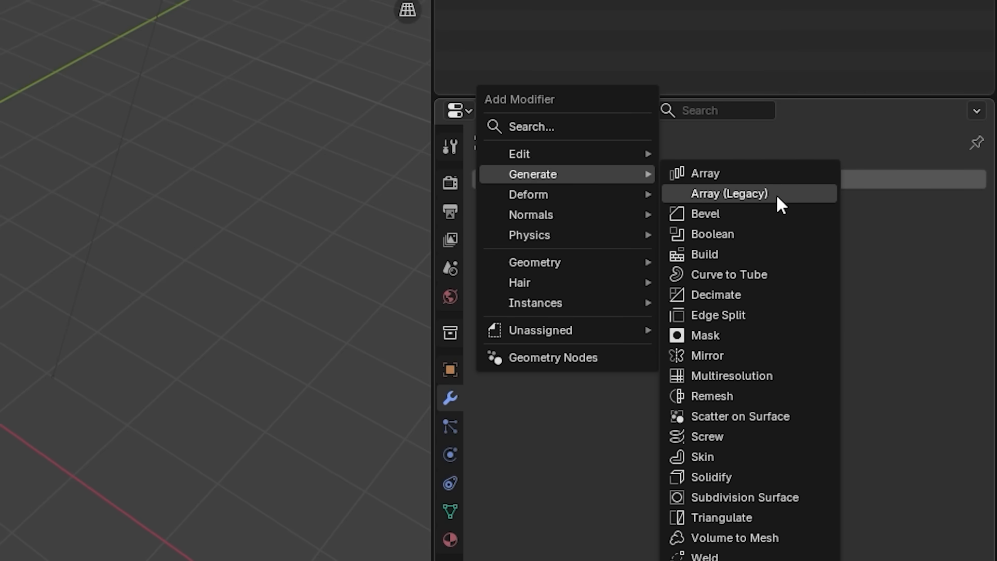
{"action": "left_click", "coordinate": [704, 173]}
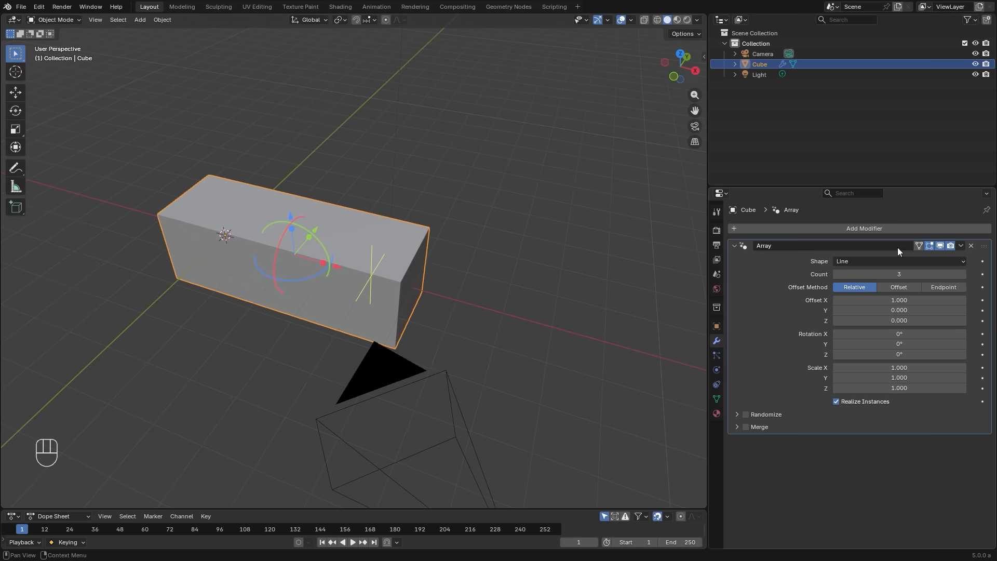
{"action": "left_click", "coordinate": [863, 228]}
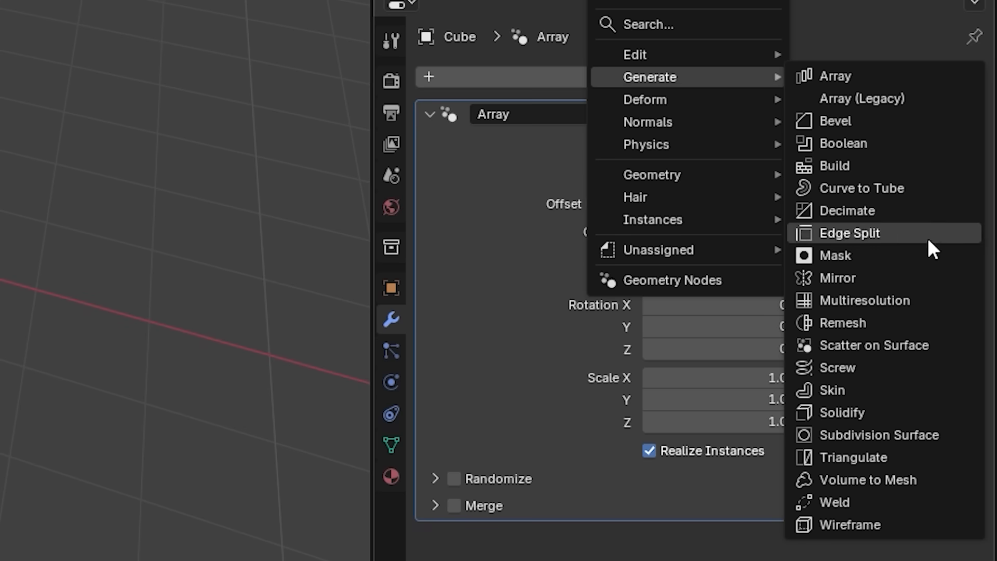
{"action": "mouse_move", "coordinate": [896, 144]}
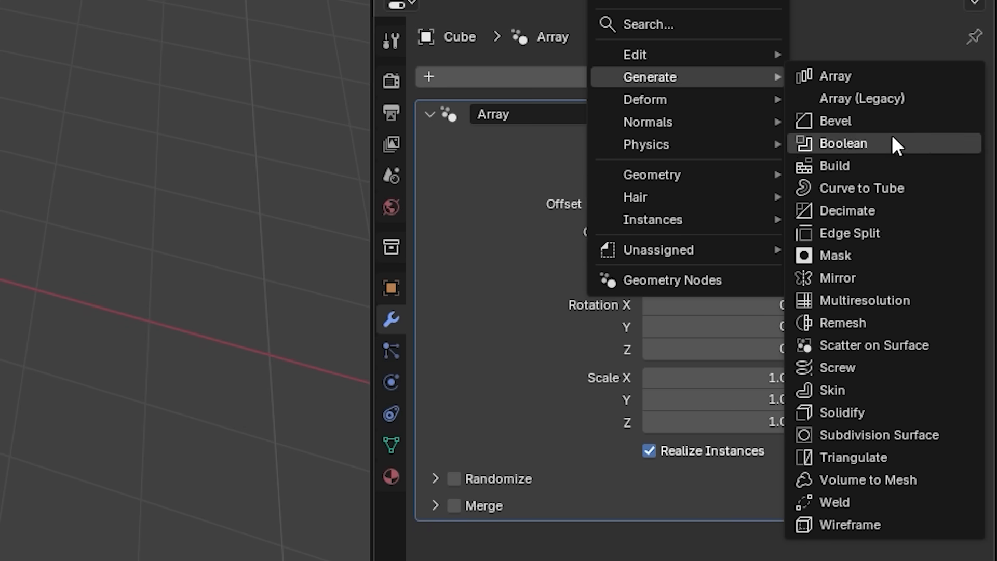
{"action": "mouse_move", "coordinate": [834, 76]}
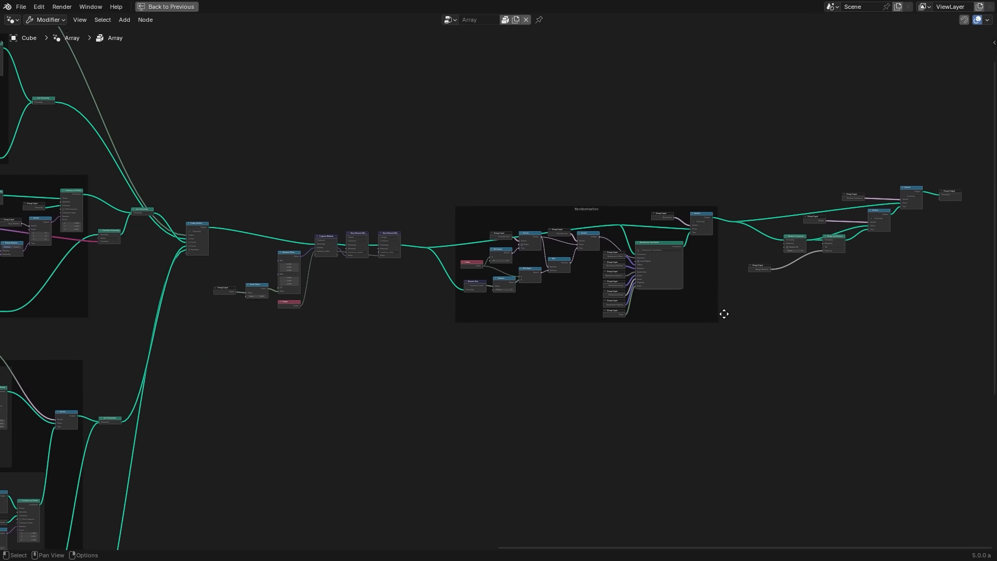
{"action": "left_click", "coordinate": [166, 7]}
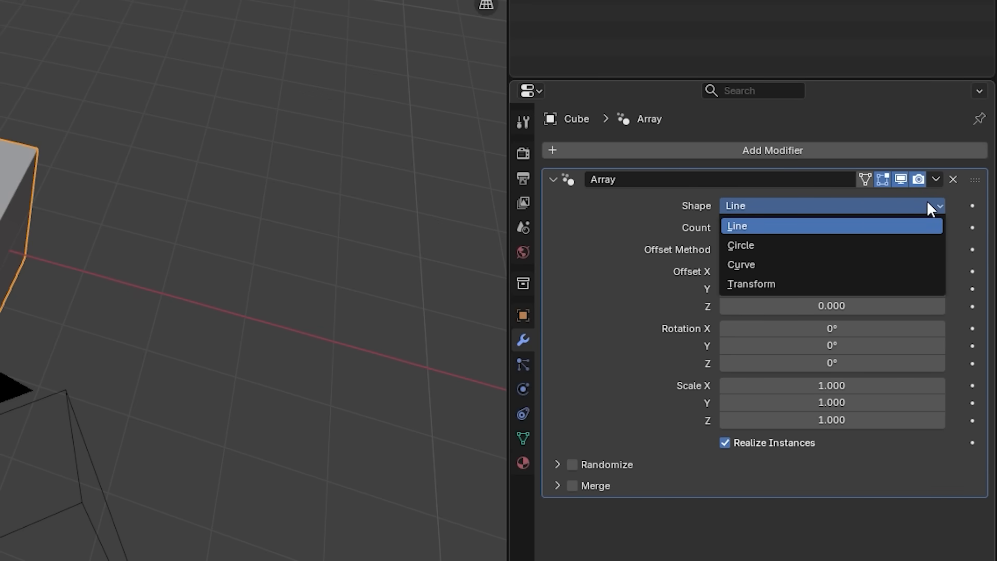
{"action": "mouse_move", "coordinate": [830, 283]}
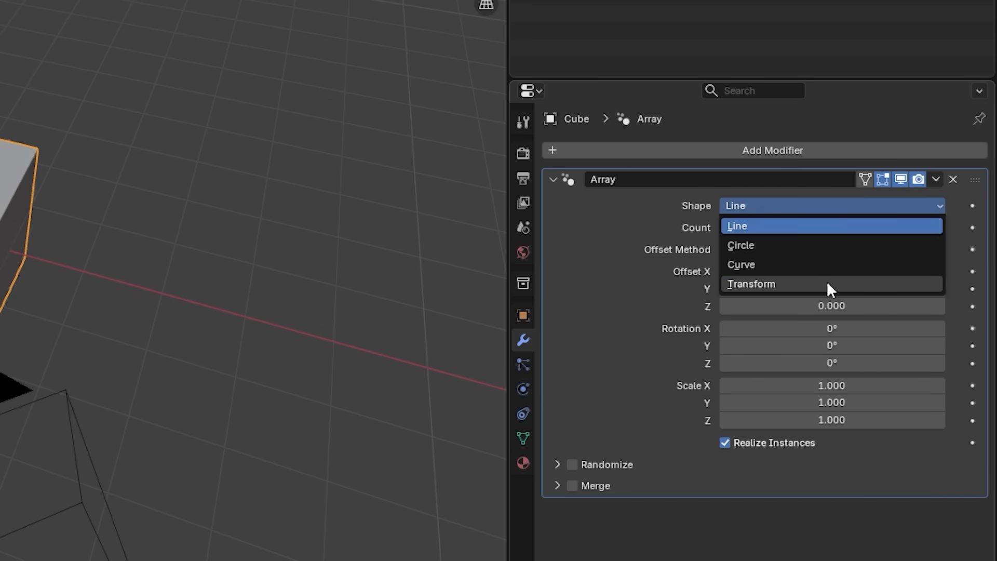
Try Offset spacing at 4 m and the Endpoint method, then adjust the copy count.
{"action": "left_click", "coordinate": [738, 225]}
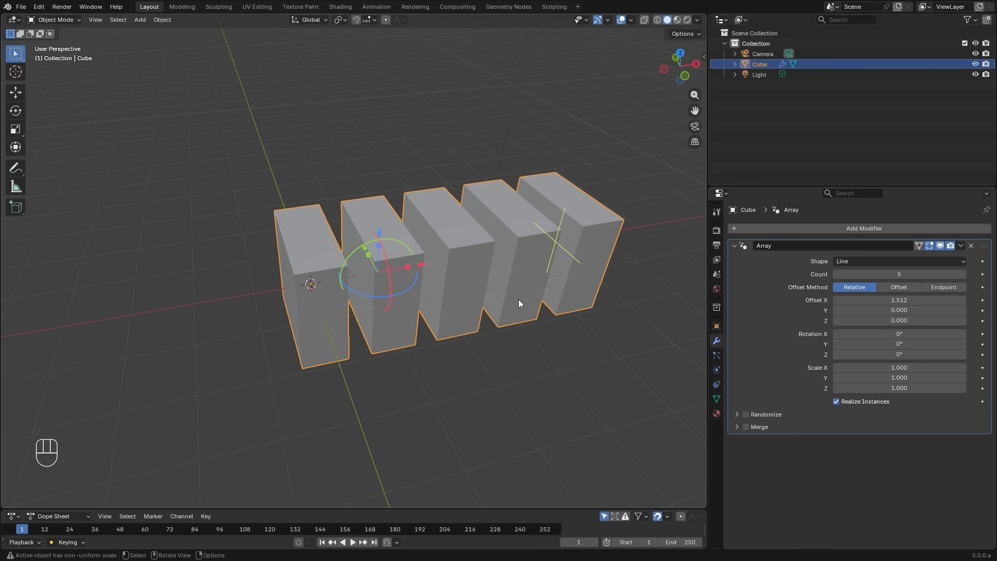
{"action": "left_click", "coordinate": [897, 287]}
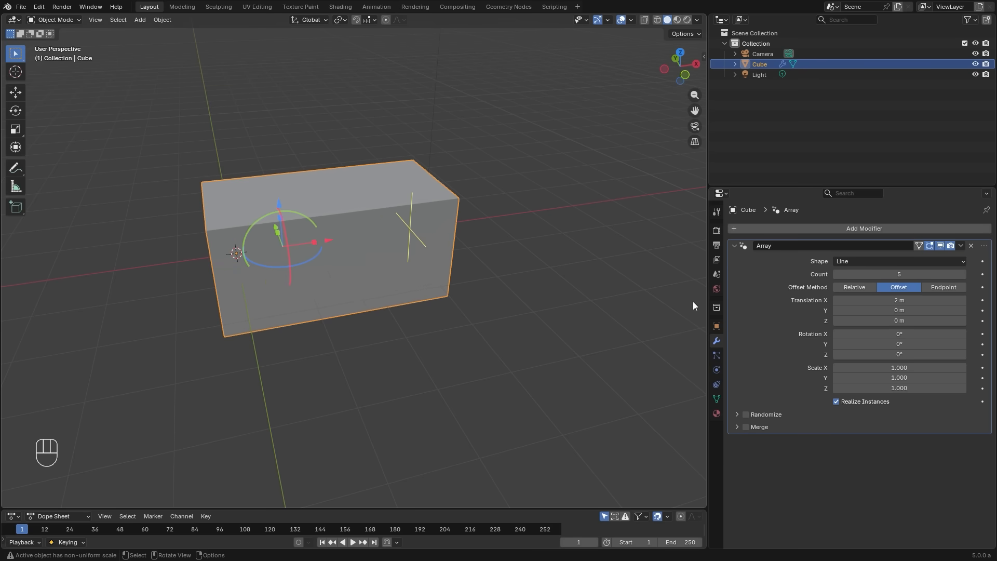
{"action": "left_click", "coordinate": [898, 299]}
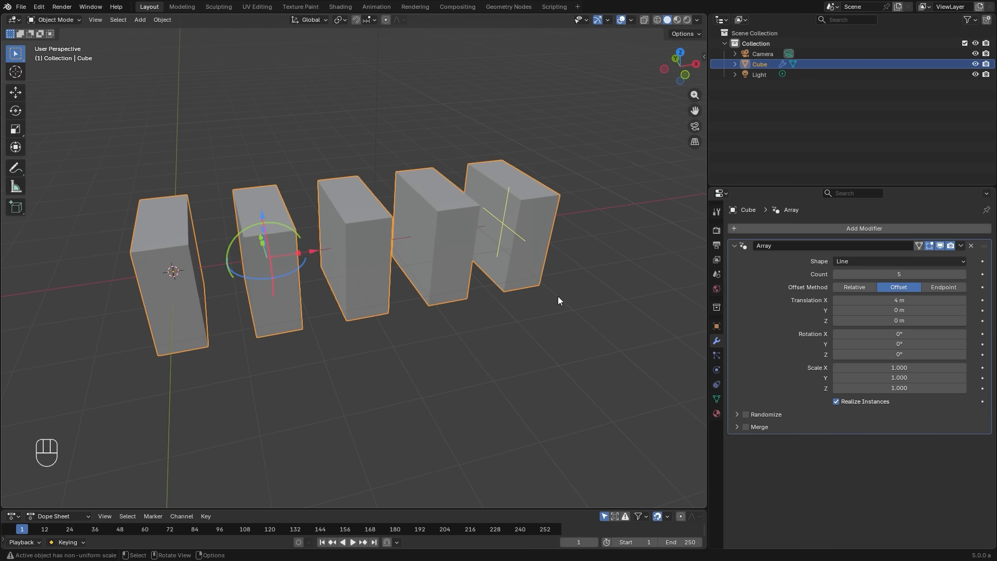
{"action": "left_click", "coordinate": [943, 287]}
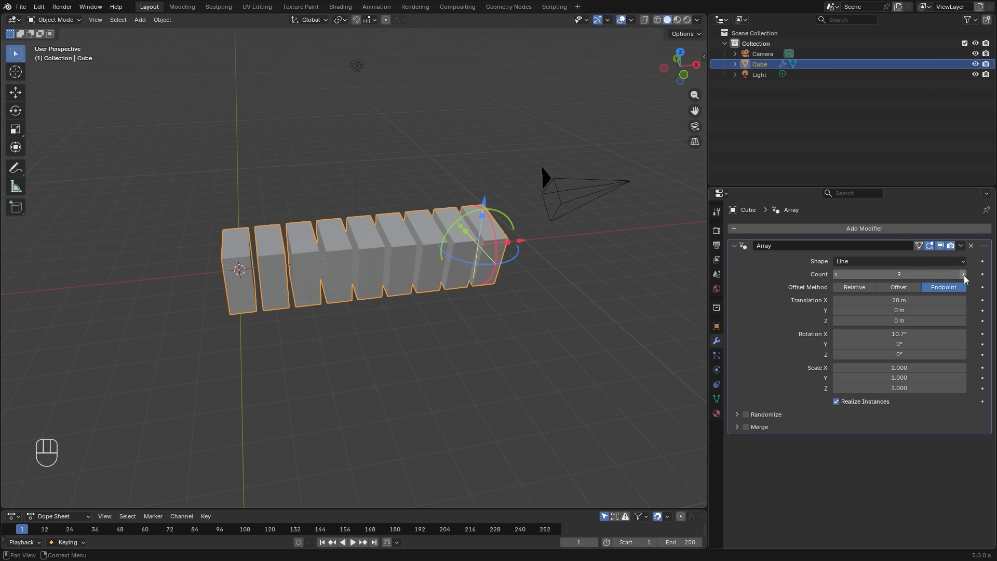
{"action": "left_click", "coordinate": [853, 286]}
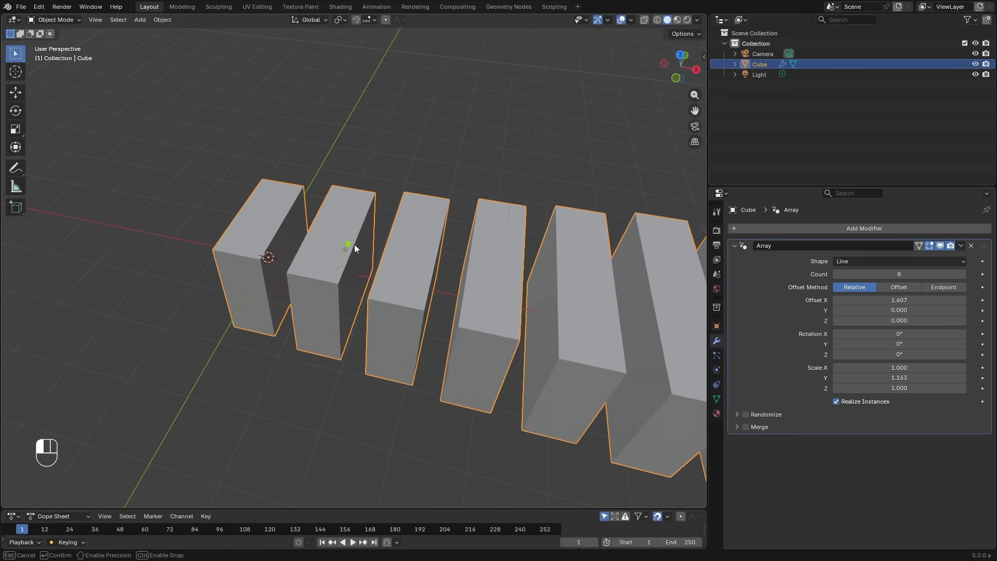
Make each successive copy taller (Scale Y 1.383) and tilted about 9° around X.
{"action": "left_click_drag", "start_coordinate": [347, 248], "coordinate": [216, 280]}
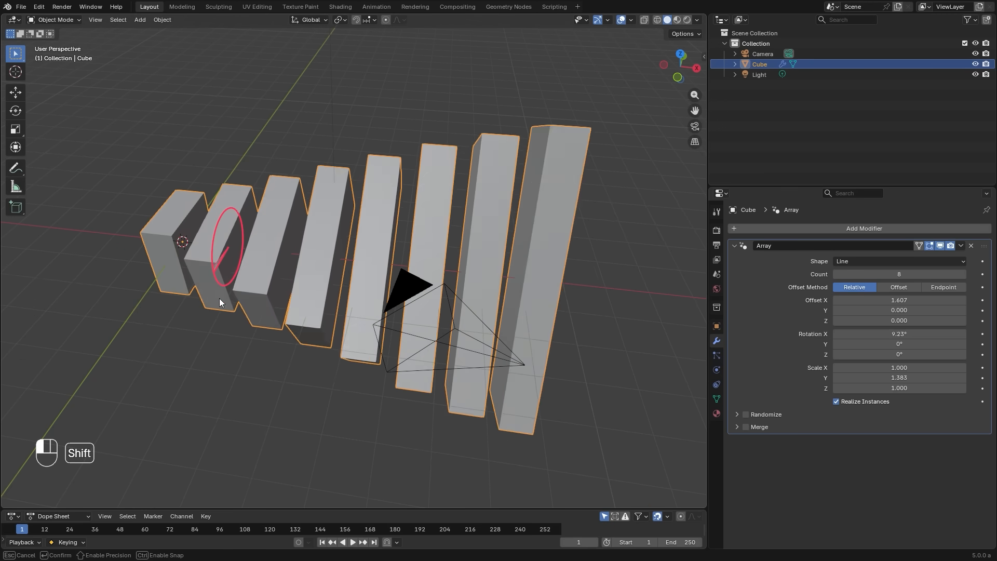
{"action": "left_click", "coordinate": [898, 260]}
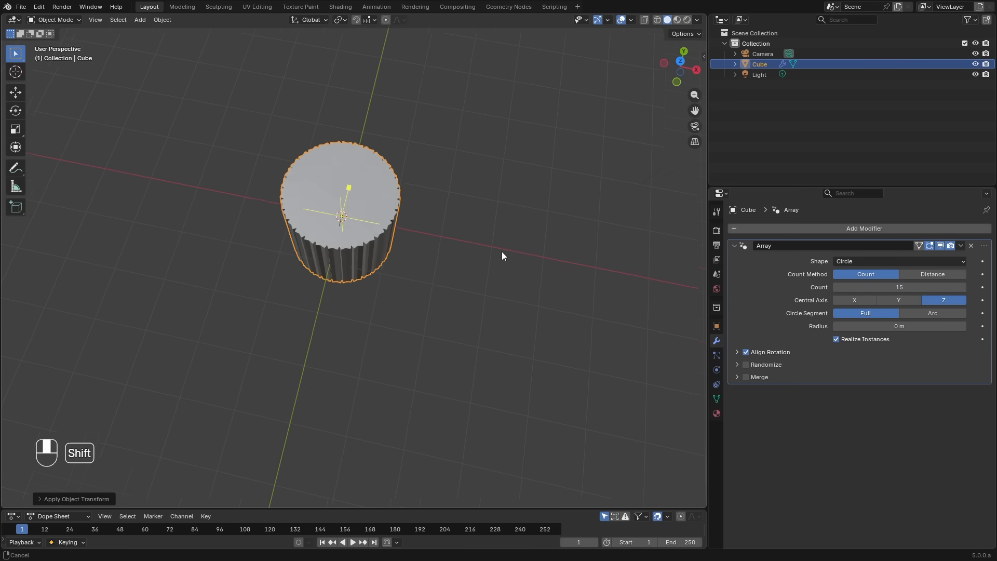
Push the circle of copies to a 4 m radius, use Distance counting and change the central axis.
{"action": "left_click_drag", "start_coordinate": [345, 214], "coordinate": [383, 149]}
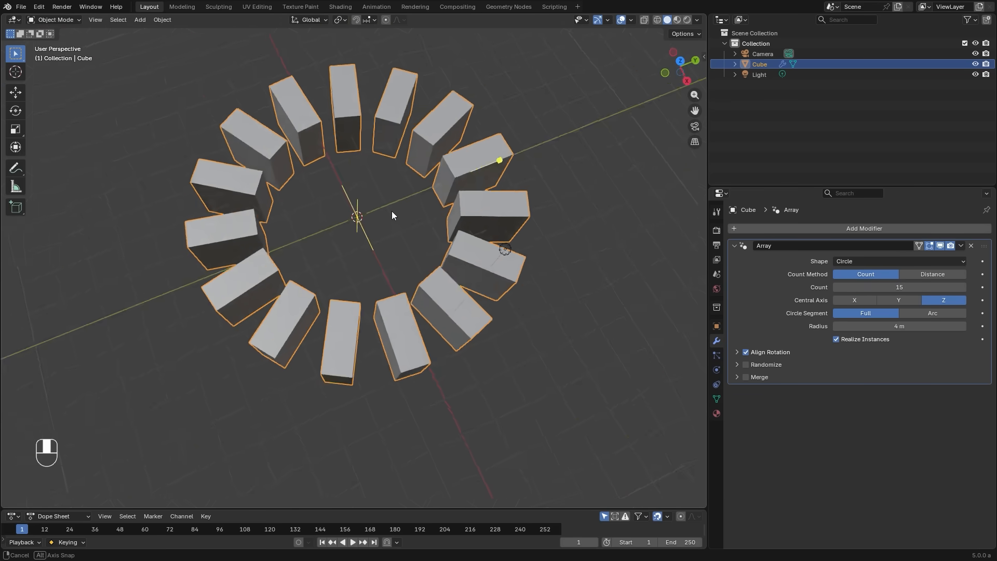
{"action": "key", "text": "s"}
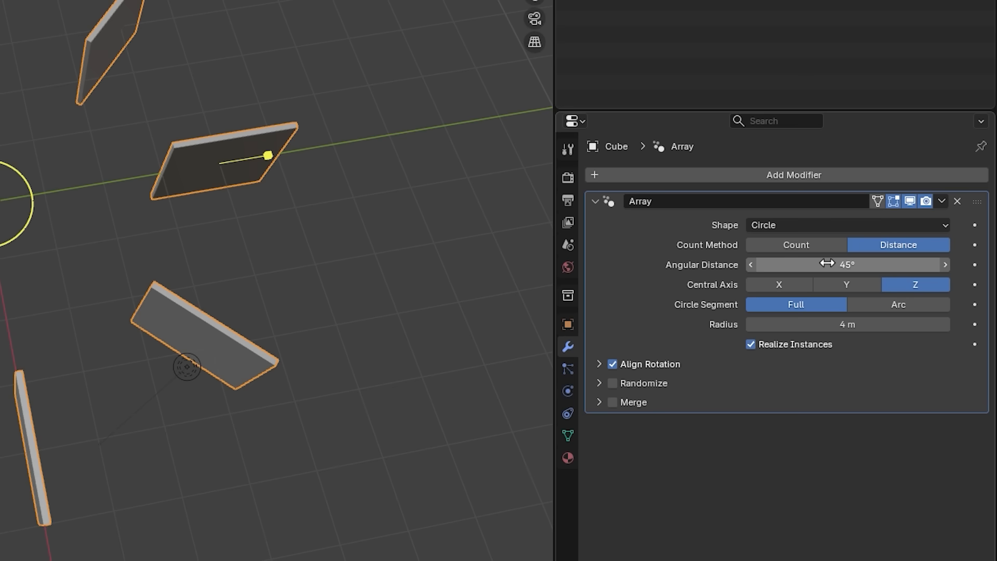
{"action": "left_click_drag", "start_coordinate": [845, 265], "coordinate": [827, 265]}
{"action": "type", "text": "5"}
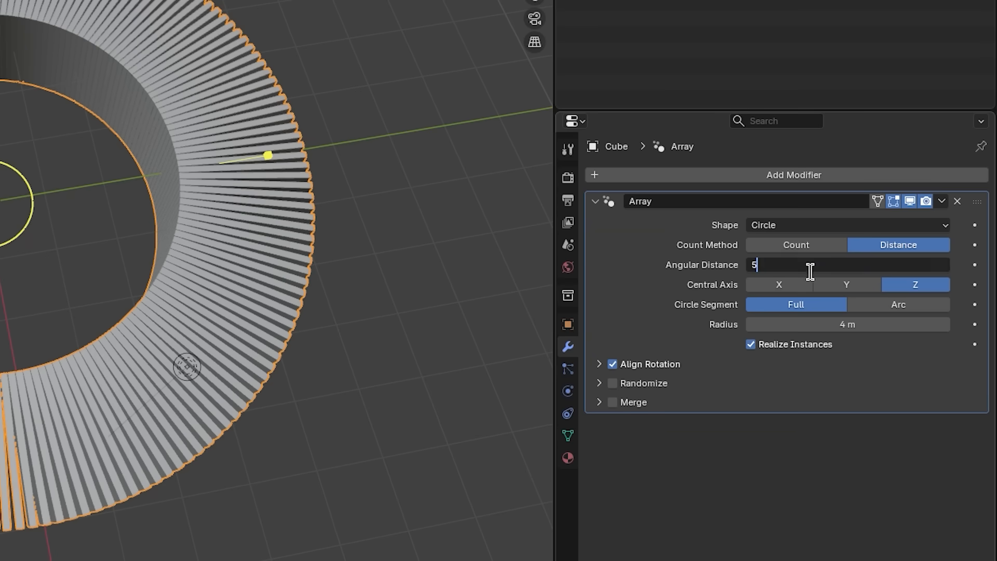
{"action": "type", "text": "d"}
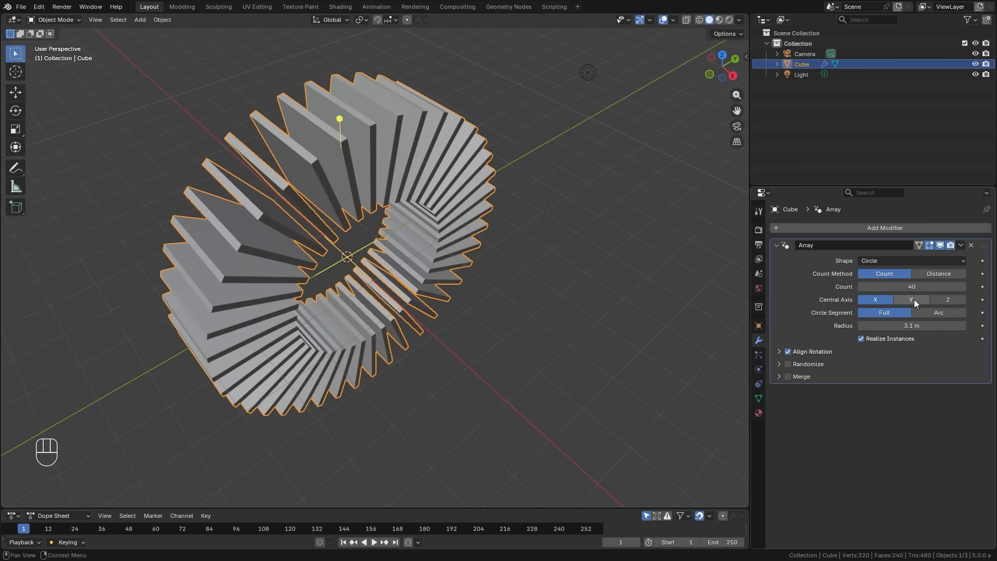
{"action": "left_click", "coordinate": [947, 299]}
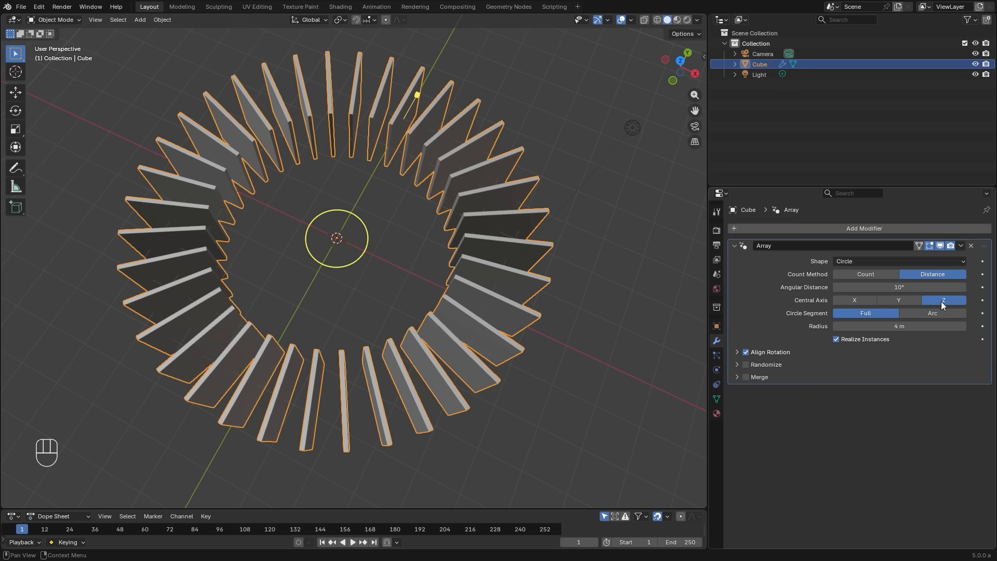
Limit the 10°-spaced ring to a partial arc with a sweep angle, then restore the full circle.
{"action": "left_click", "coordinate": [933, 312]}
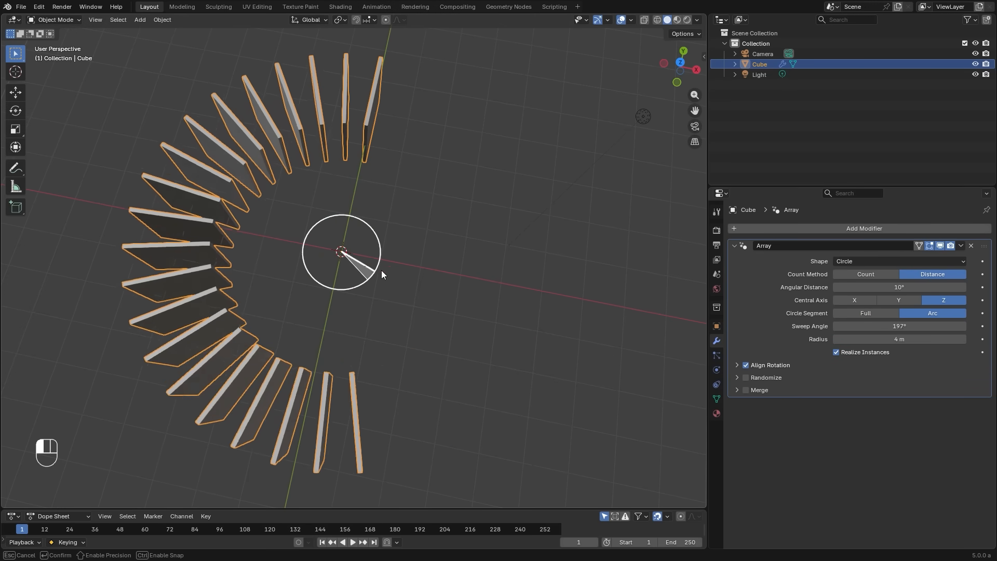
{"action": "left_click", "coordinate": [864, 313]}
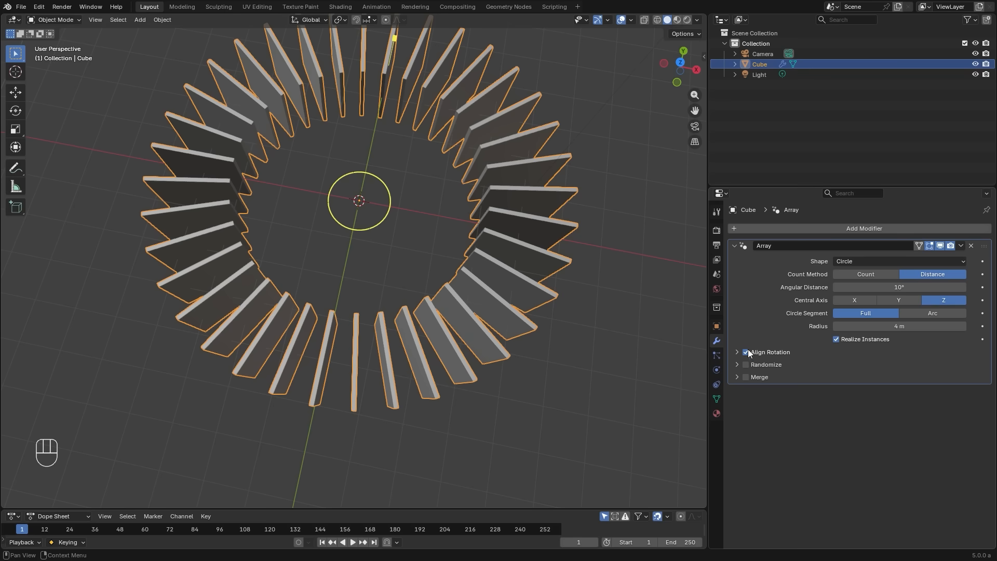
Set the Align Rotation primary axis to match the secondary, triggering the Equal Axes warning.
{"action": "left_click", "coordinate": [746, 352]}
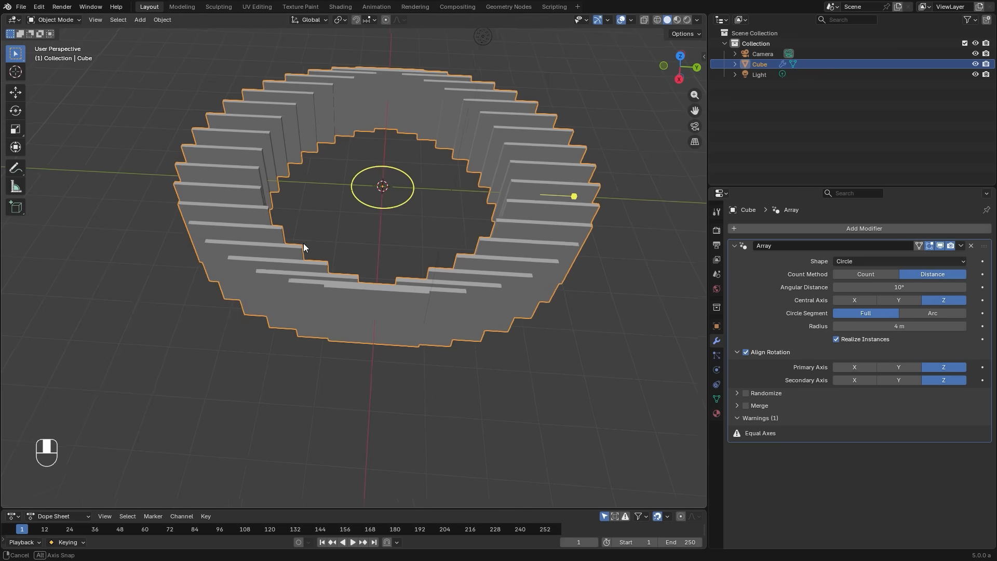
{"action": "left_click", "coordinate": [854, 380]}
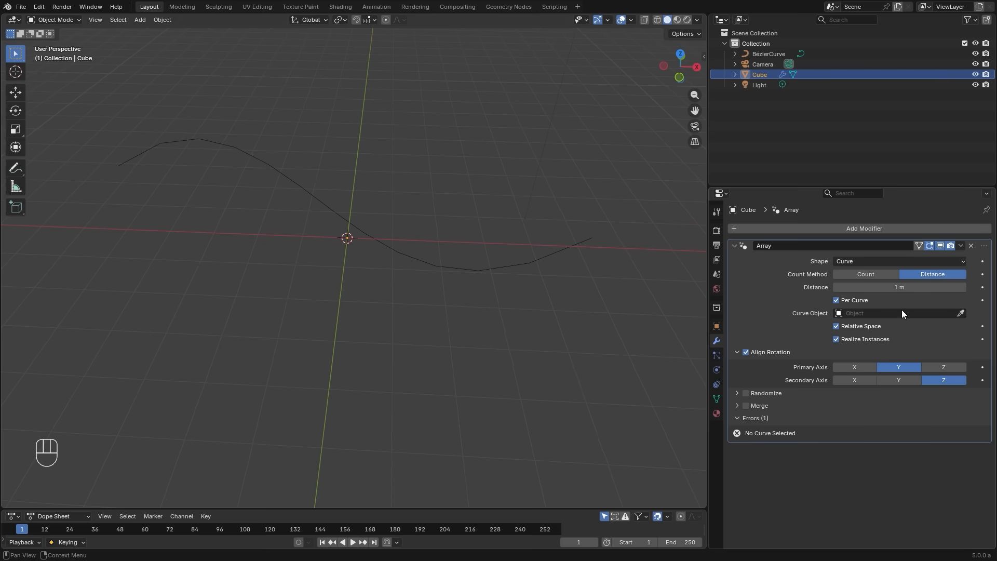
Reduce the Curve spacing, then place a fixed count of 20 copies along the Bézier curve.
{"action": "left_click", "coordinate": [890, 313]}
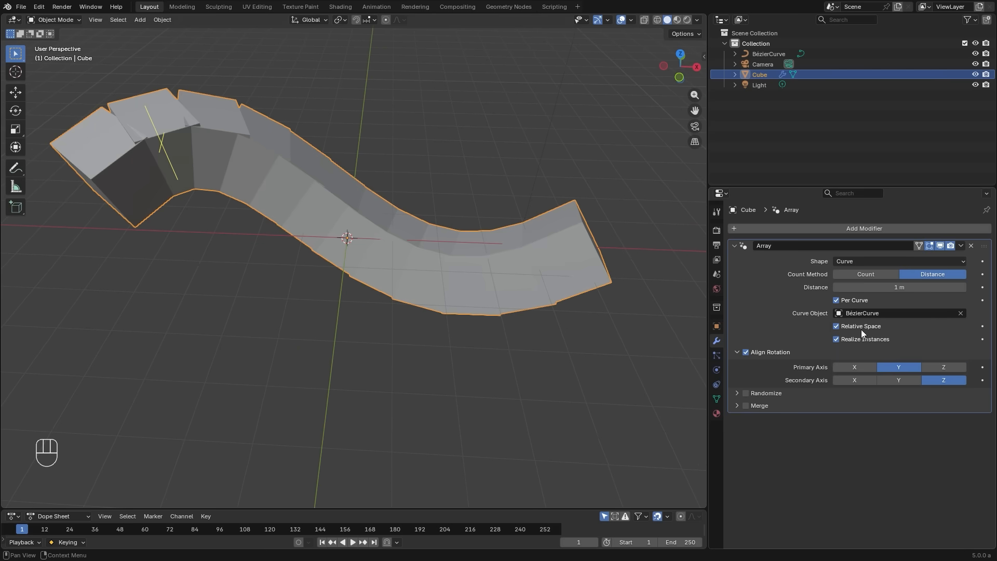
{"action": "left_click_drag", "start_coordinate": [898, 286], "coordinate": [878, 287]}
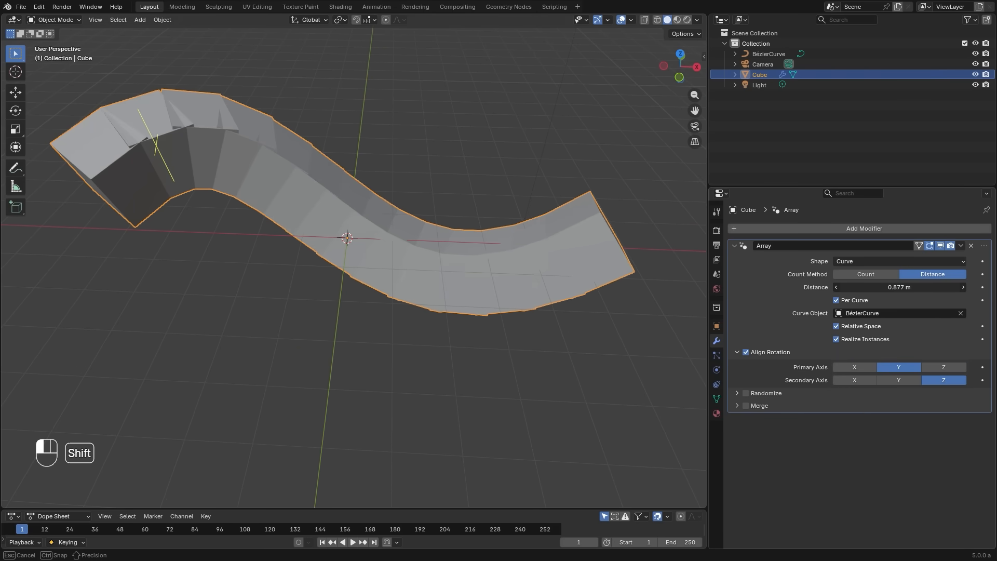
{"action": "left_click", "coordinate": [864, 274]}
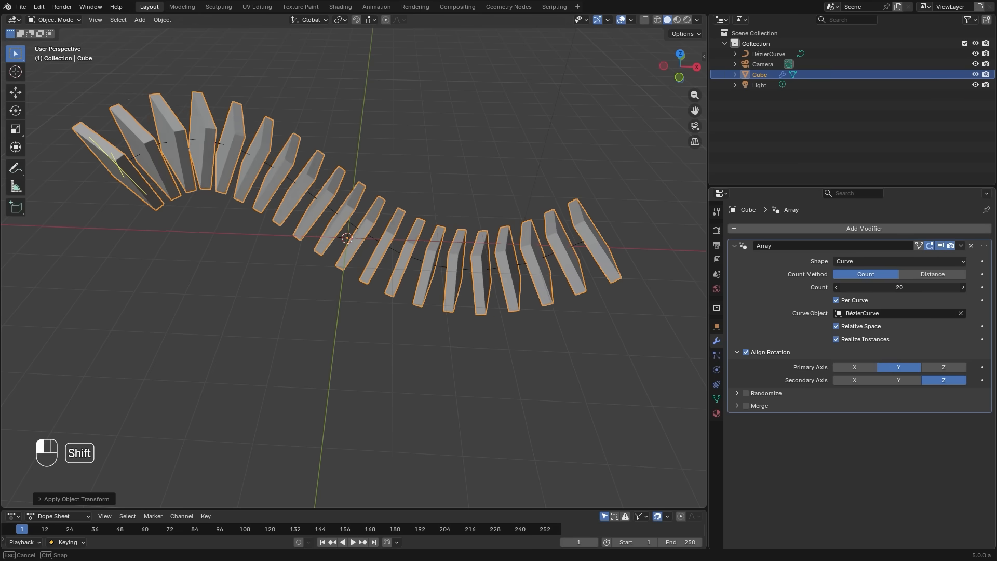
{"action": "left_click", "coordinate": [931, 274]}
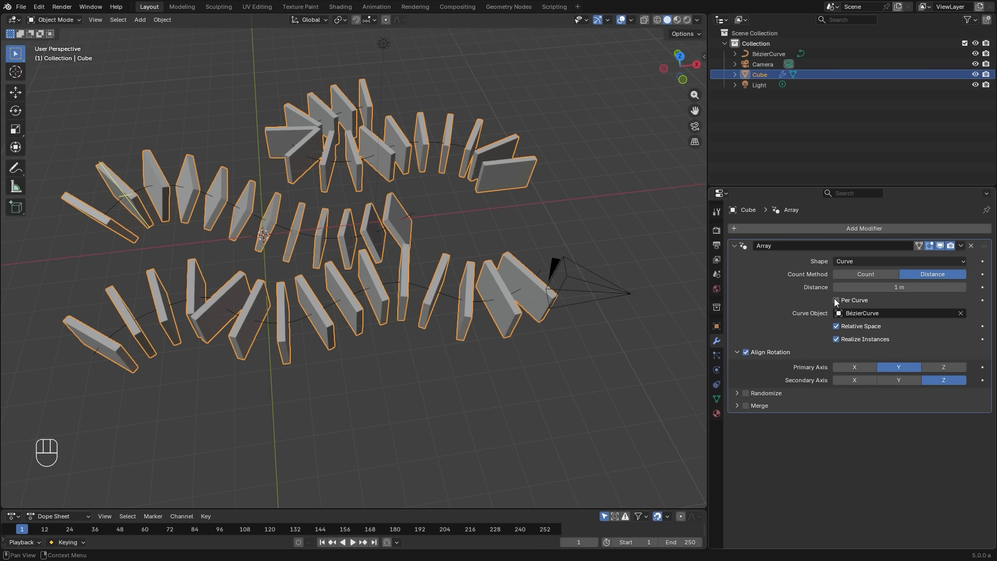
Use a count of 10 copies shared across all curve strands with Per Curve off.
{"action": "left_click", "coordinate": [865, 275]}
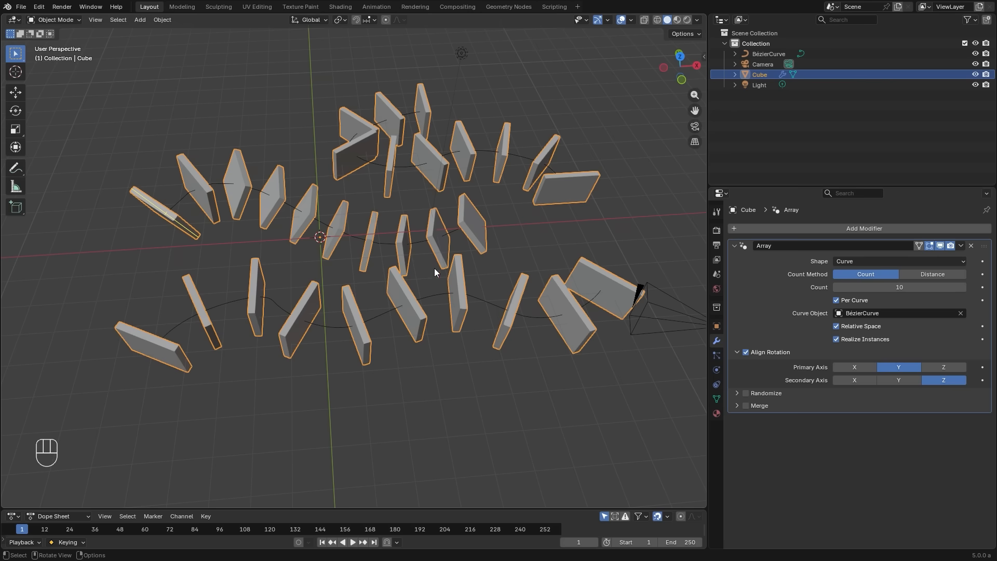
{"action": "mouse_move", "coordinate": [616, 313]}
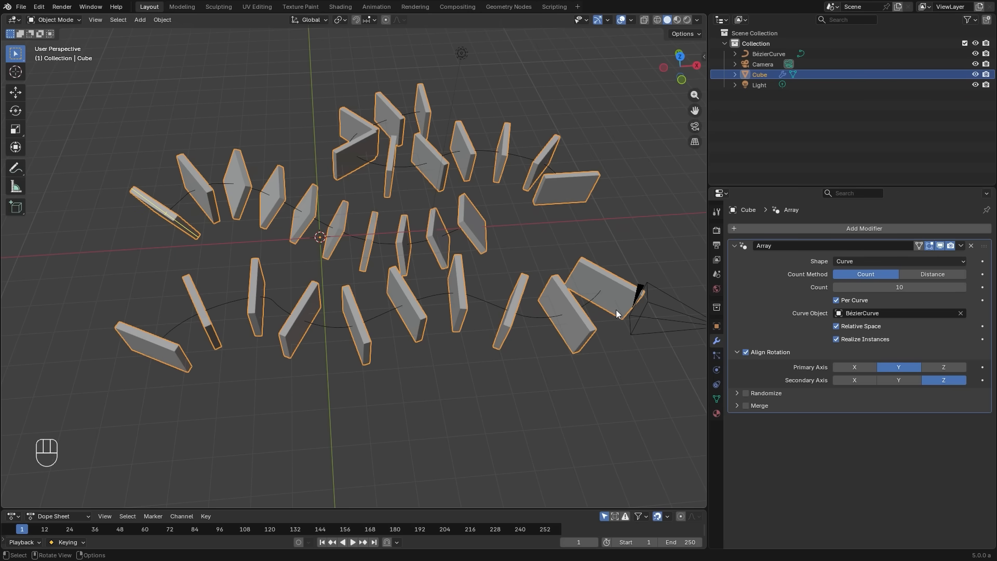
{"action": "left_click", "coordinate": [836, 299]}
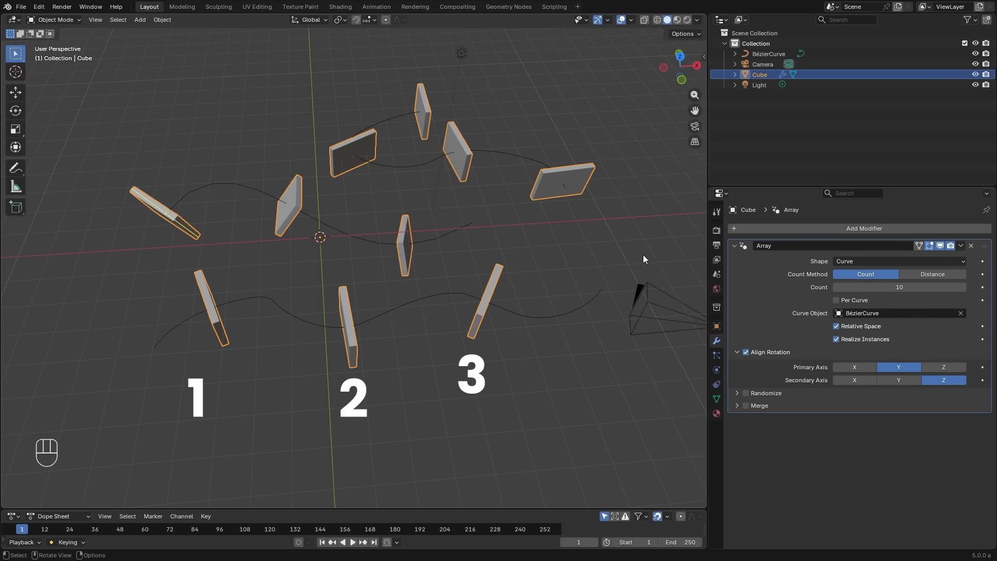
{"action": "left_click", "coordinate": [898, 260]}
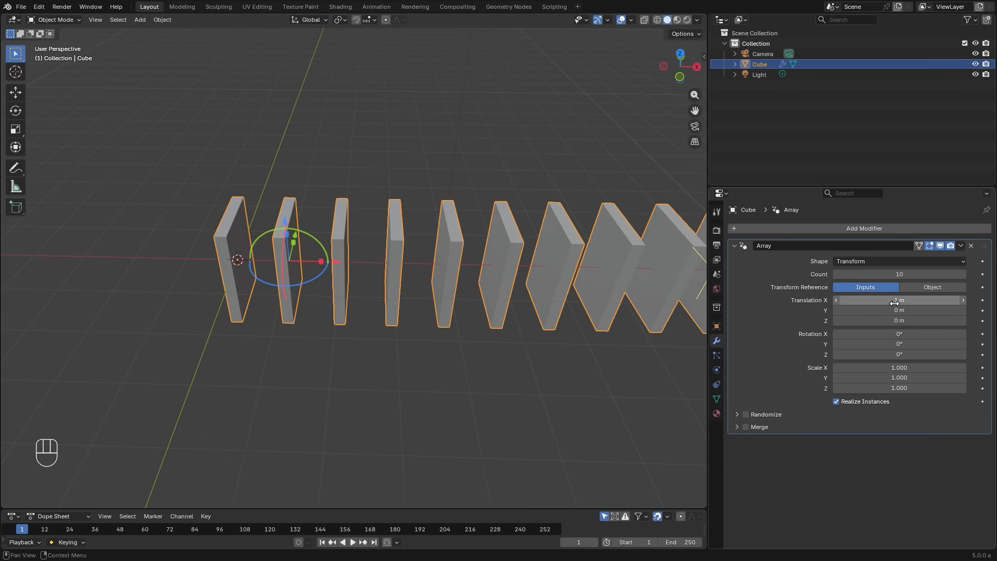
Set the Transform array to 0.548 m X spacing with a Scale Z step of 2.0.
{"action": "left_click_drag", "start_coordinate": [922, 299], "coordinate": [896, 299]}
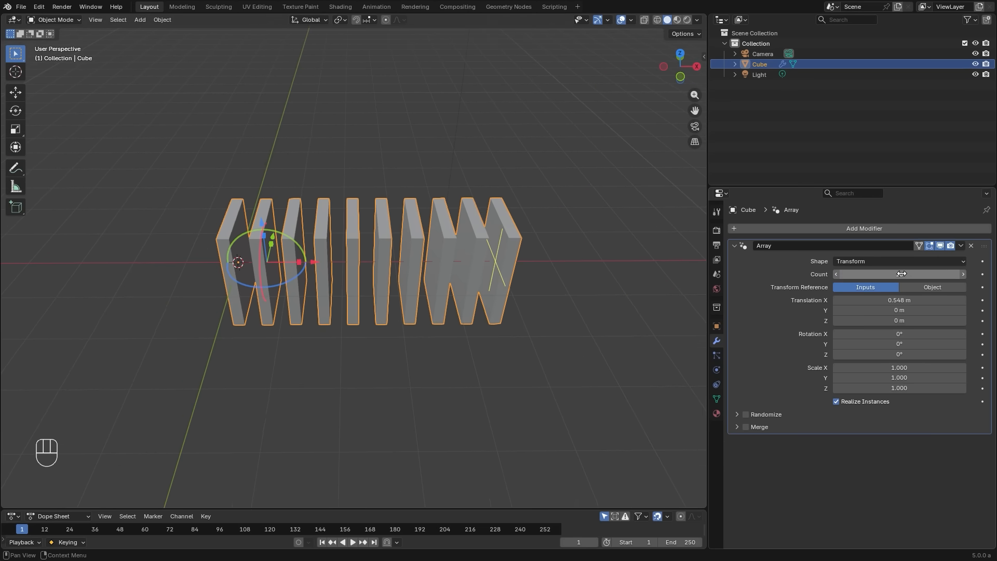
{"action": "left_click", "coordinate": [898, 273]}
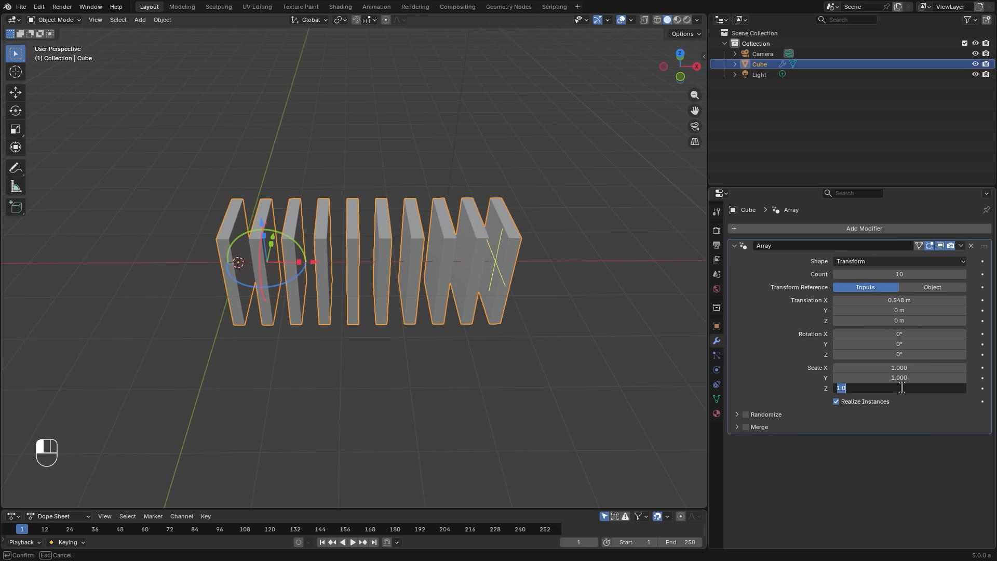
{"action": "type", "text": "2.0"}
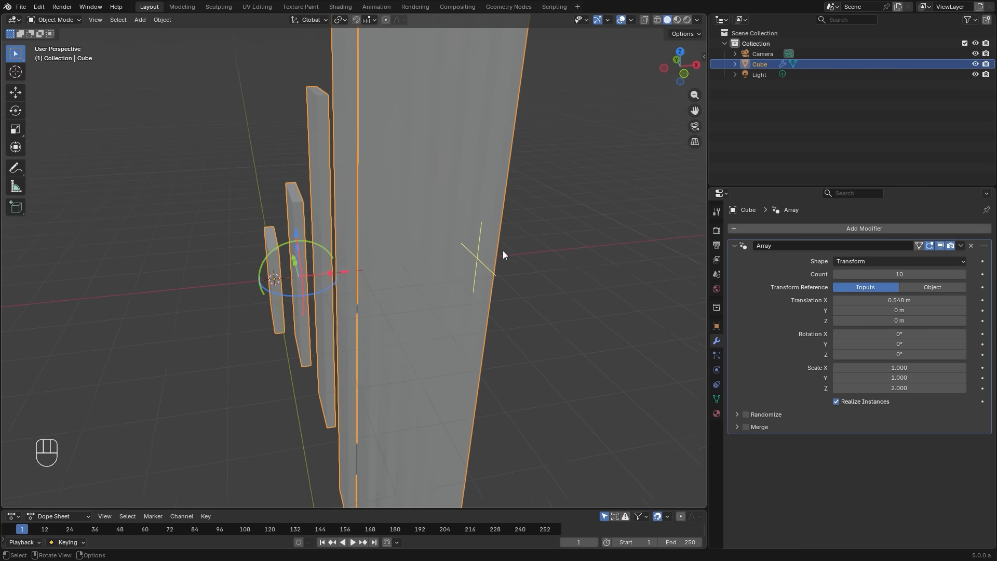
{"action": "left_click", "coordinate": [898, 261]}
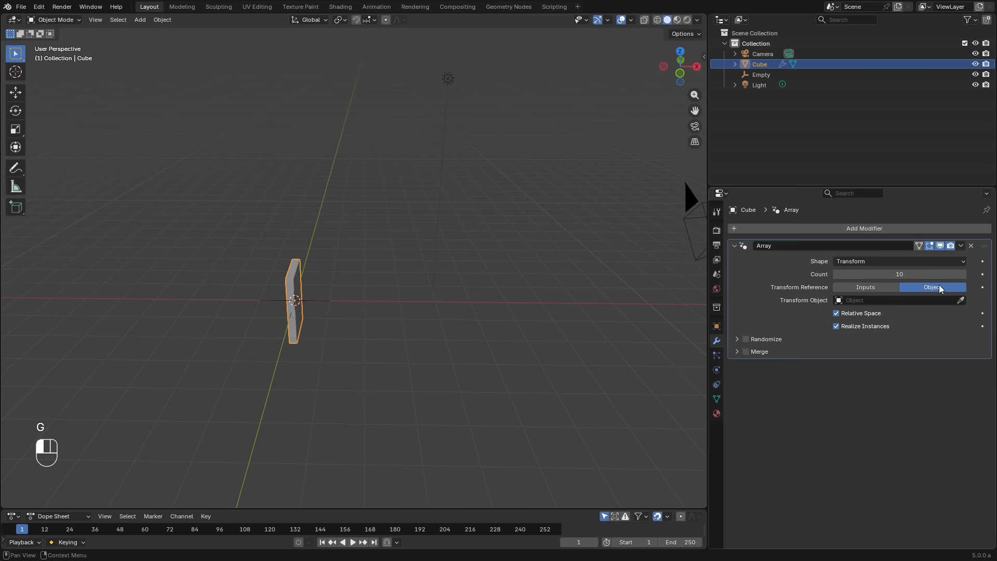
Set the Transform array's reference to an Object in the Array modifier.
{"action": "left_click", "coordinate": [890, 300]}
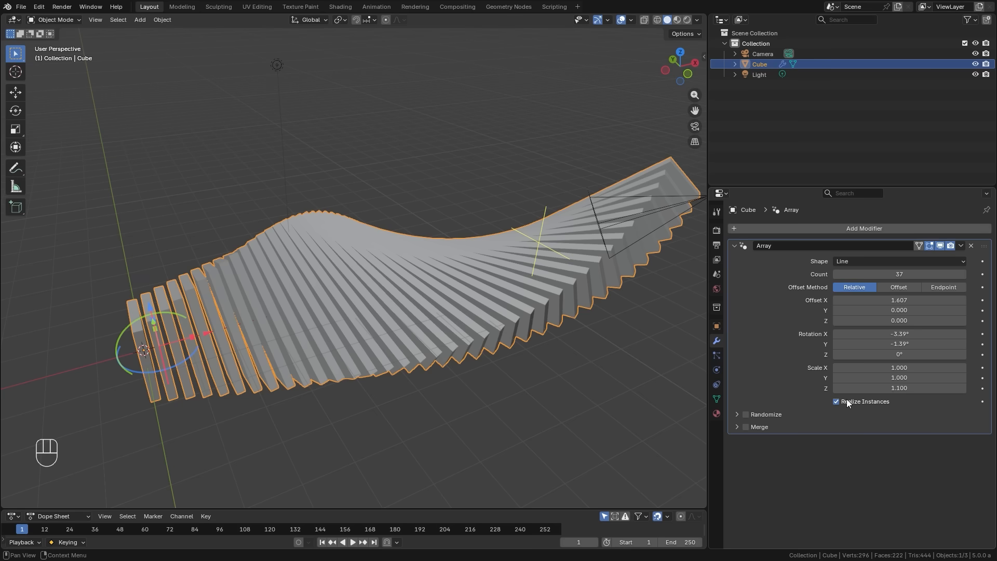
Keep the 37 line copies as instances and begin retyping the per-copy X rotation step.
{"action": "left_click", "coordinate": [863, 229]}
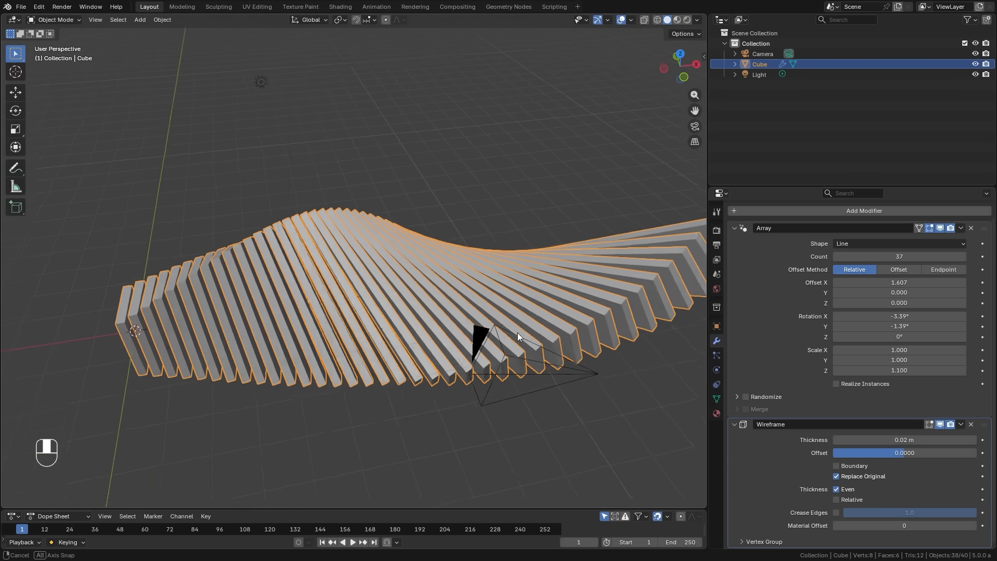
{"action": "left_click", "coordinate": [835, 384]}
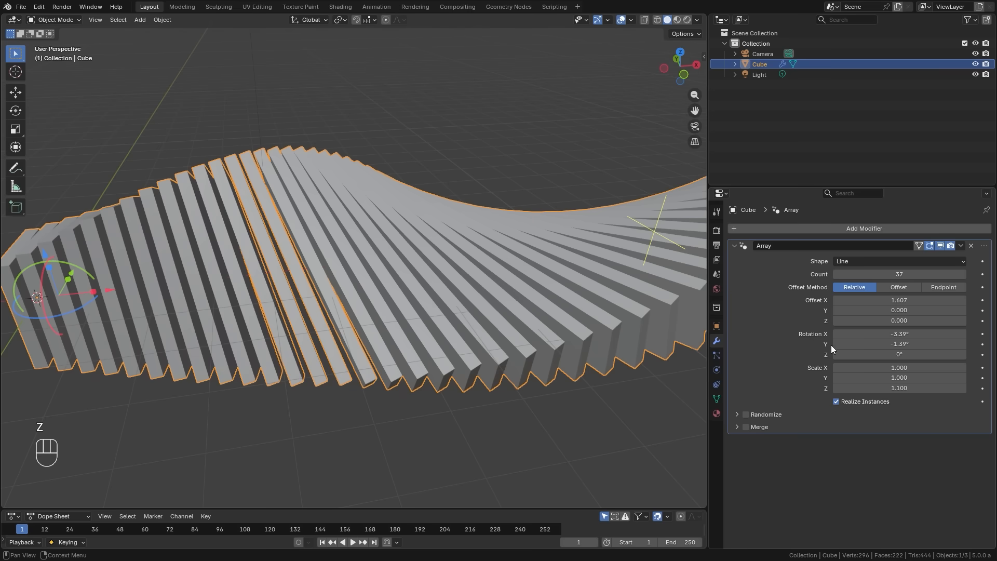
{"action": "double_click", "coordinate": [898, 333]}
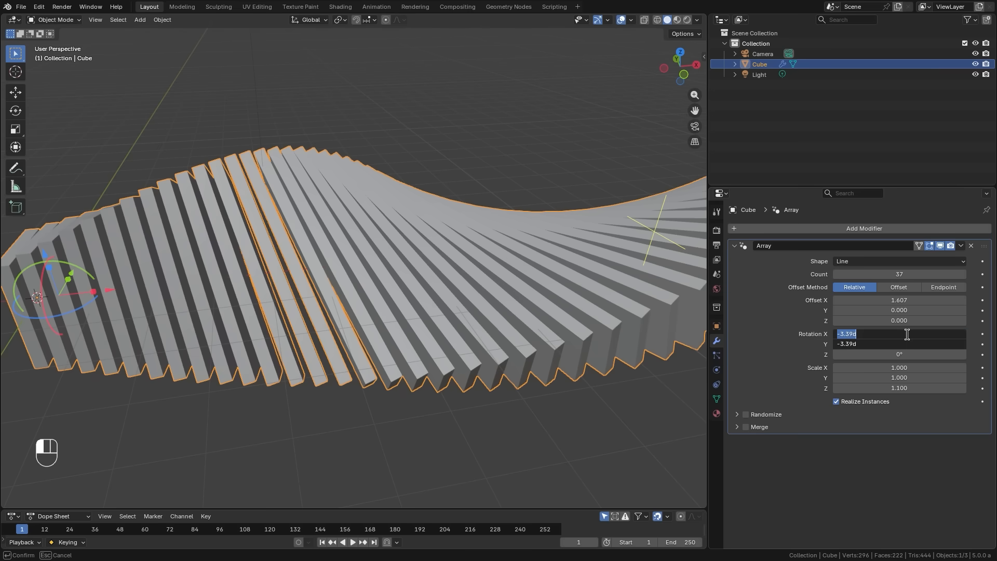
Randomize the boards with non-uniform scale varied along Y, excluding the first and last copies.
{"action": "type", "text": "1"}
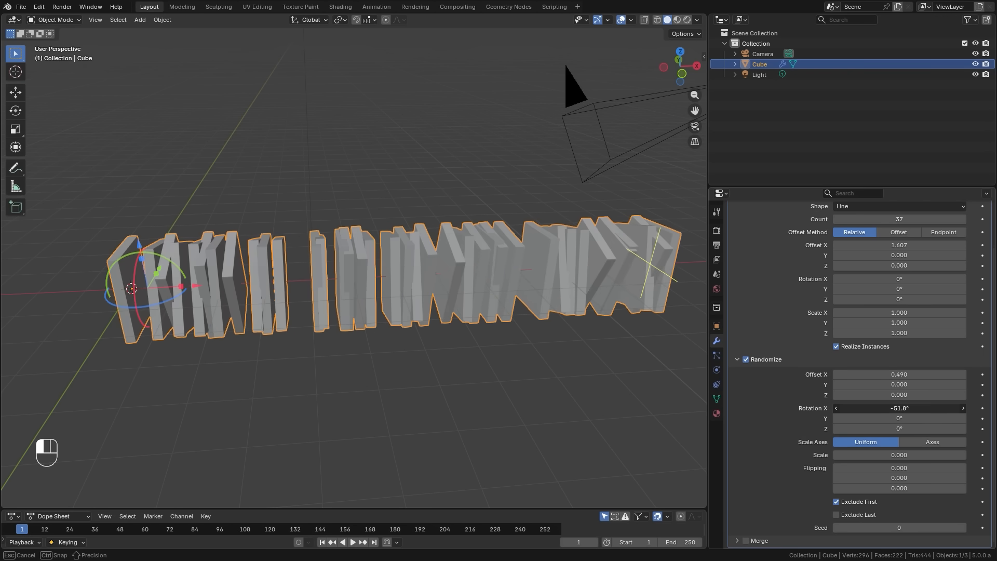
{"action": "left_click", "coordinate": [932, 442]}
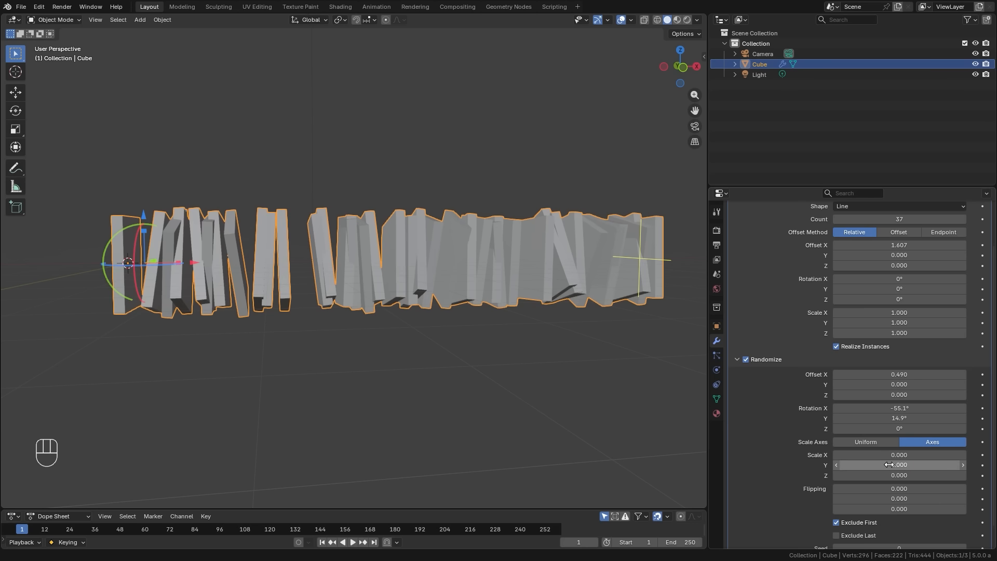
{"action": "left_click_drag", "start_coordinate": [898, 464], "coordinate": [898, 475]}
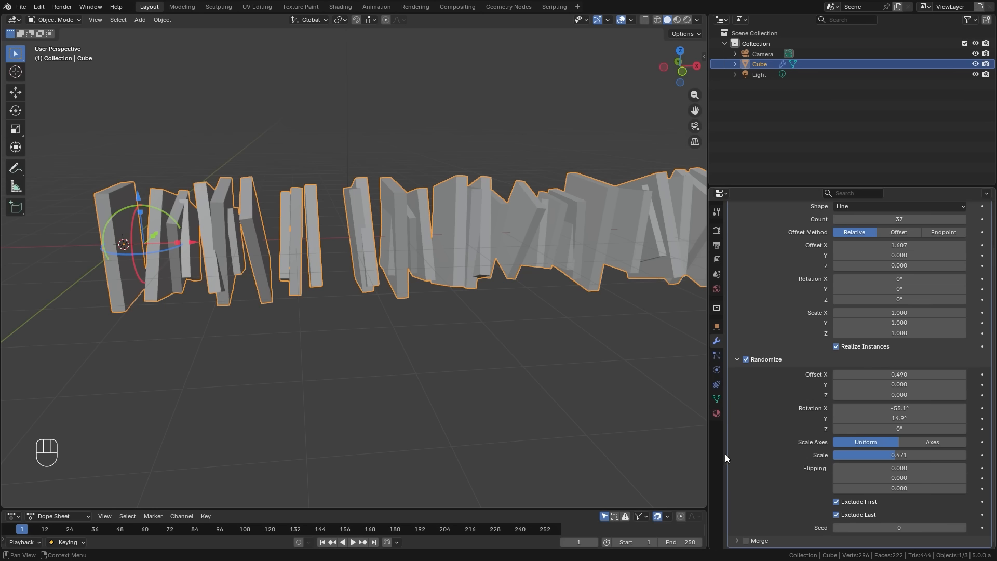
{"action": "left_click", "coordinate": [835, 501]}
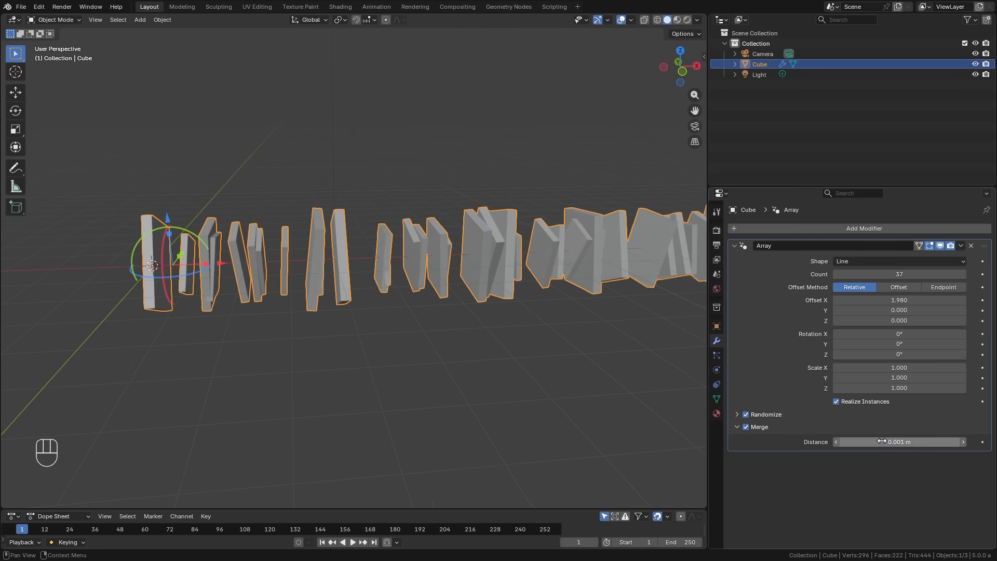
Drag the Merge distance down to 0 m and back to 0.001 m.
{"action": "left_click_drag", "start_coordinate": [865, 441], "coordinate": [902, 442]}
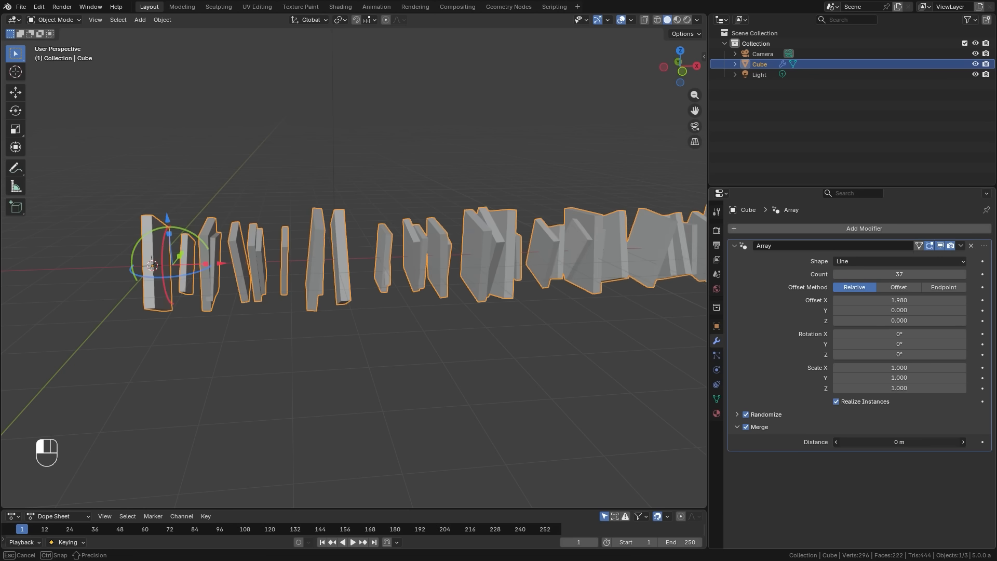
{"action": "left_click_drag", "start_coordinate": [898, 442], "coordinate": [934, 443]}
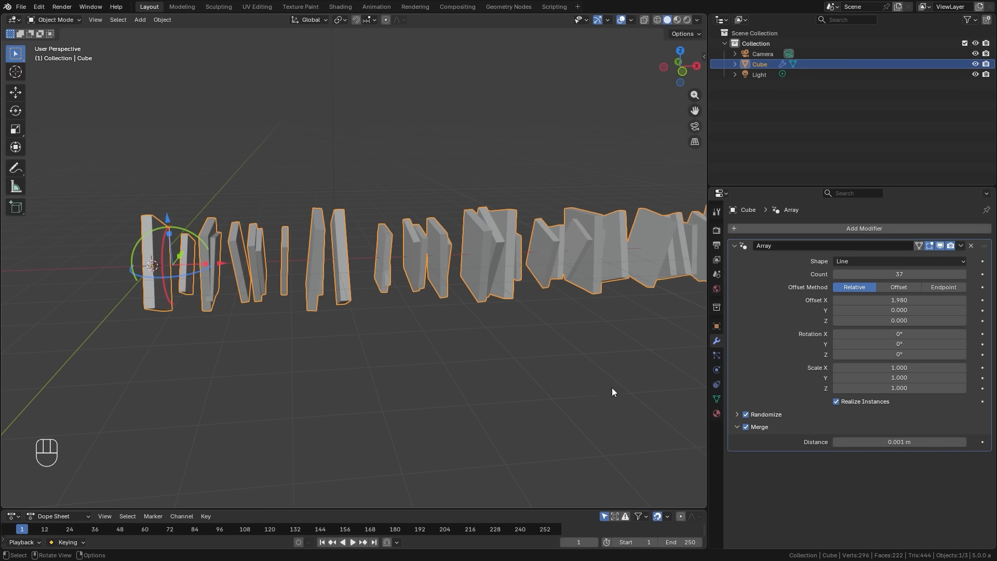
{"action": "mouse_move", "coordinate": [567, 372]}
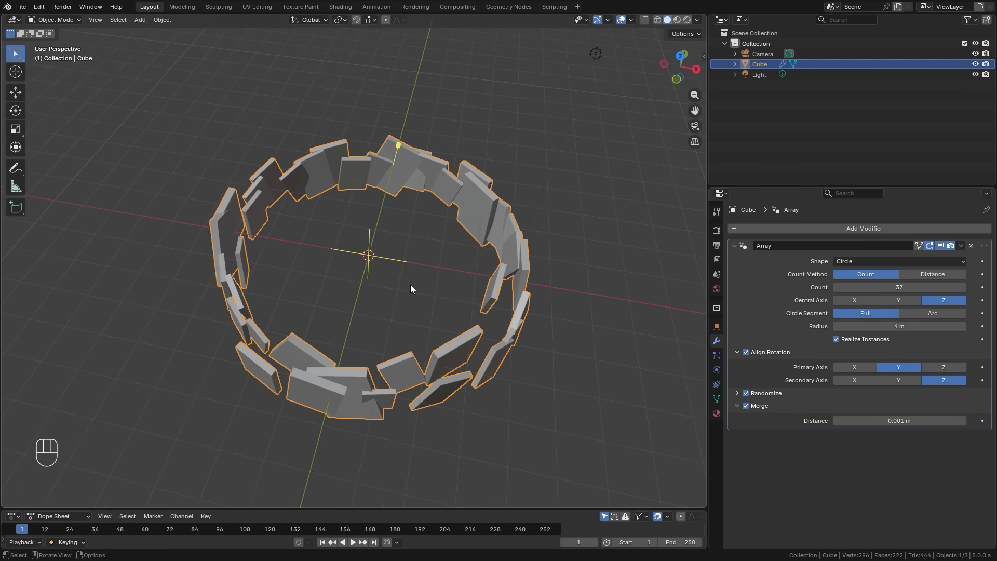
Inspect the 66-copy spiraling fan and enable Randomize with its settings expanded.
{"action": "key", "text": "space"}
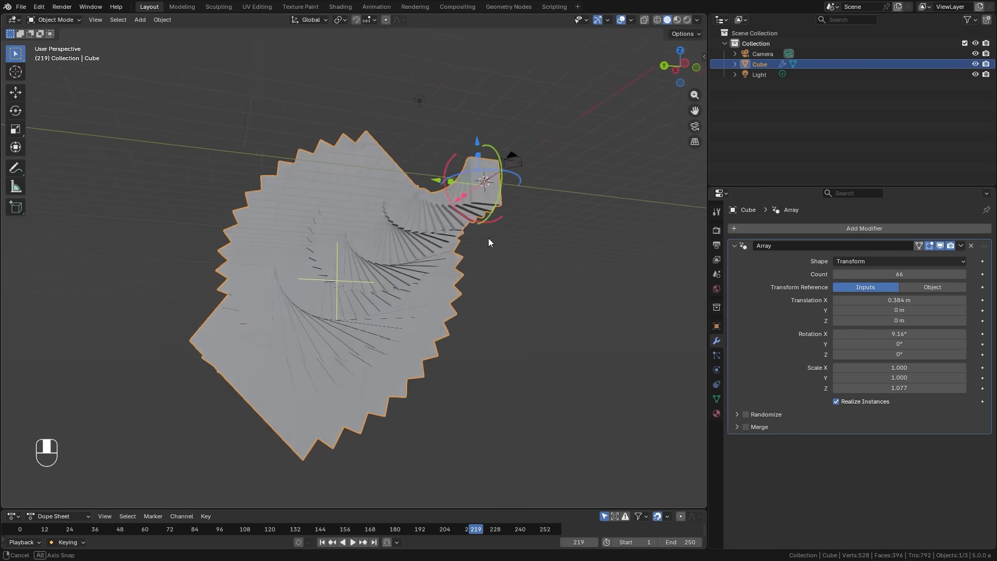
{"action": "left_click_drag", "start_coordinate": [489, 241], "coordinate": [426, 299]}
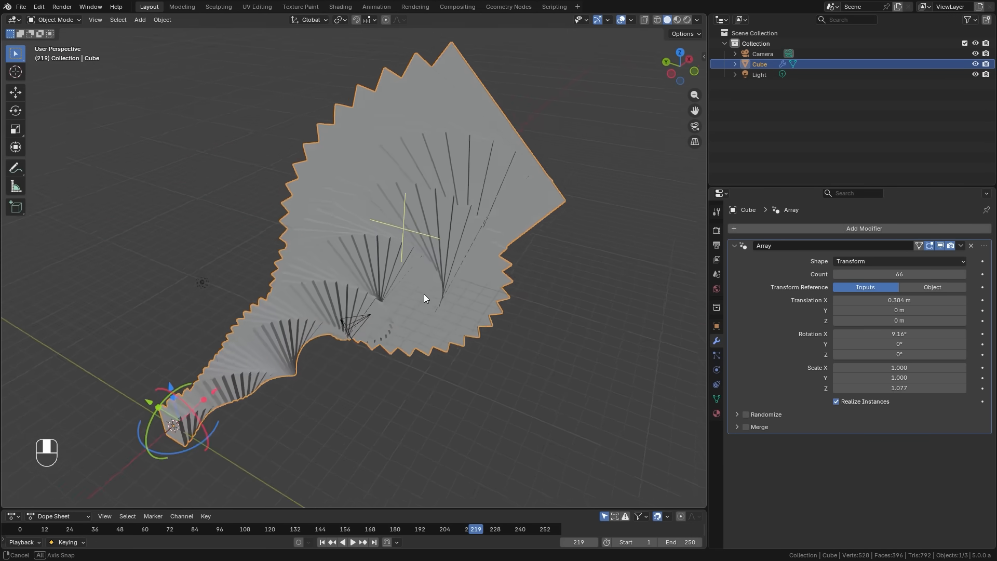
{"action": "left_click", "coordinate": [746, 415]}
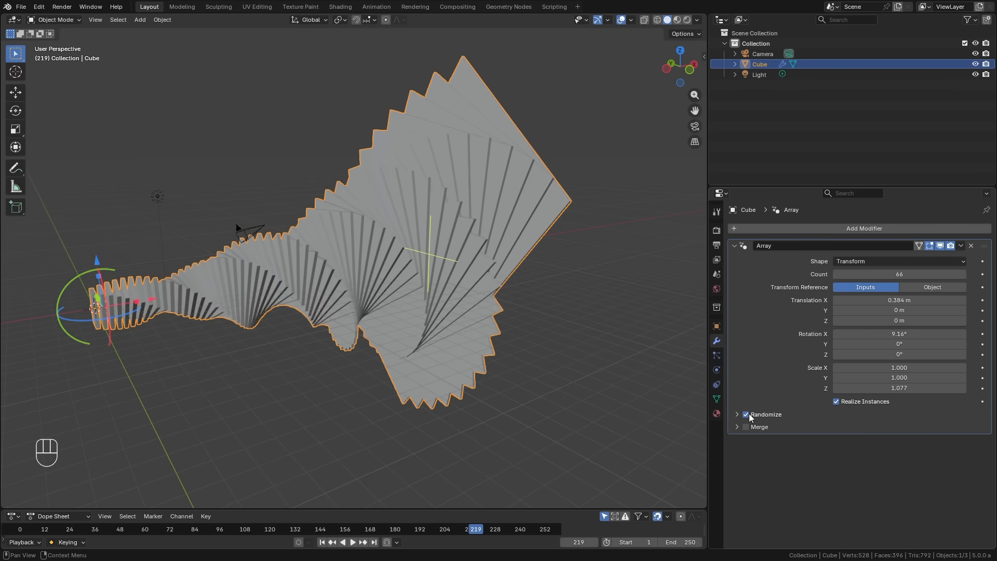
{"action": "left_click", "coordinate": [736, 415]}
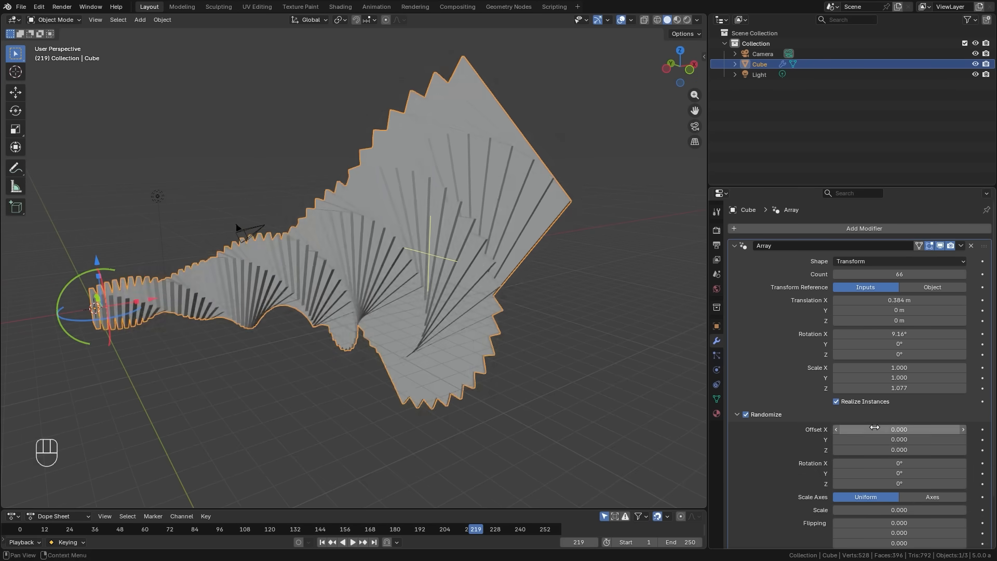